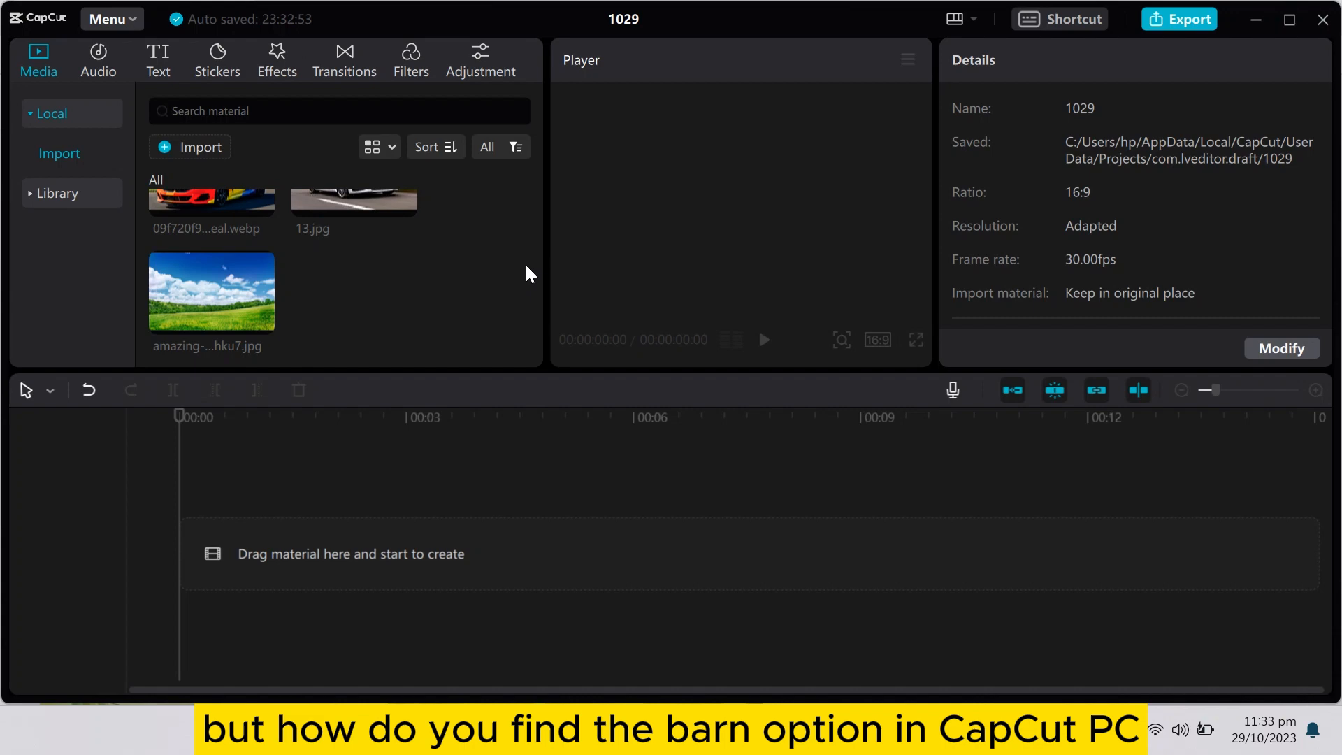
pyautogui.moveTo(334, 285)
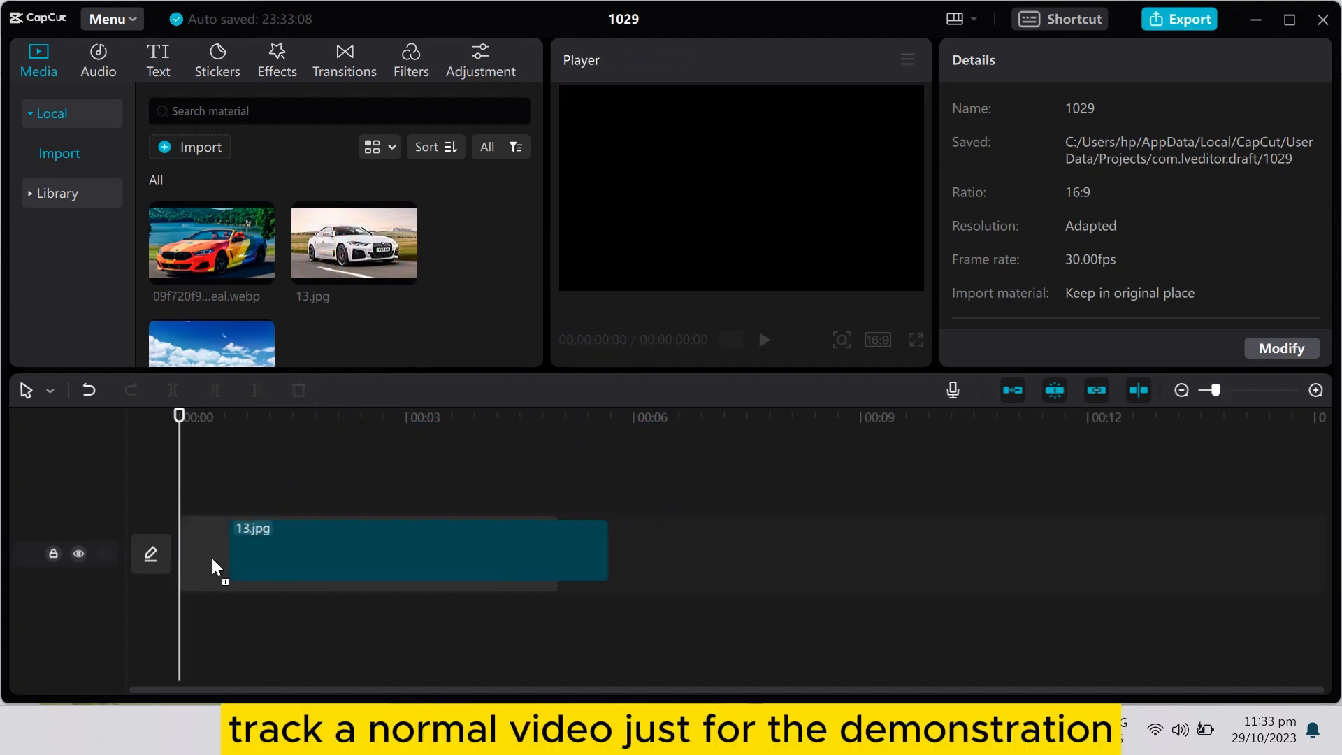
# Select the white car clip 13.jpg on the timeline to edit its settings
pyautogui.click(386, 552)
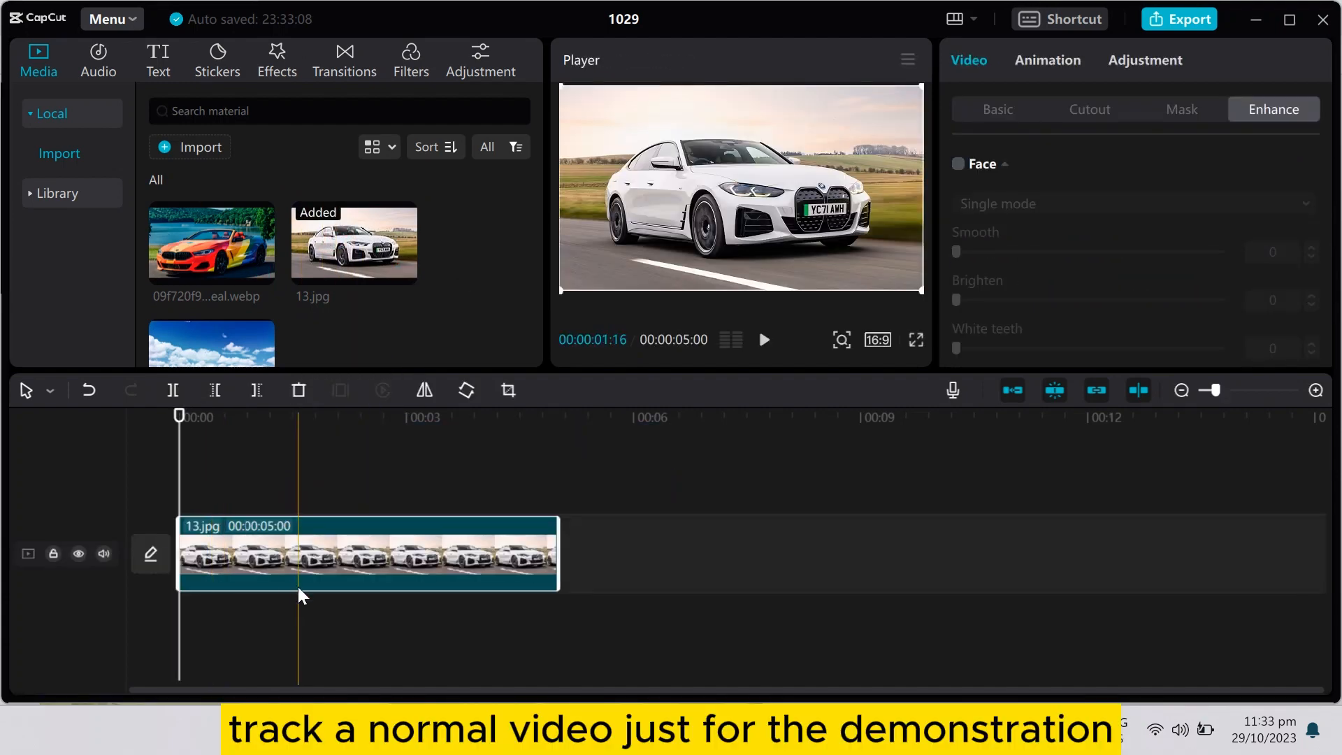
pyautogui.click(358, 554)
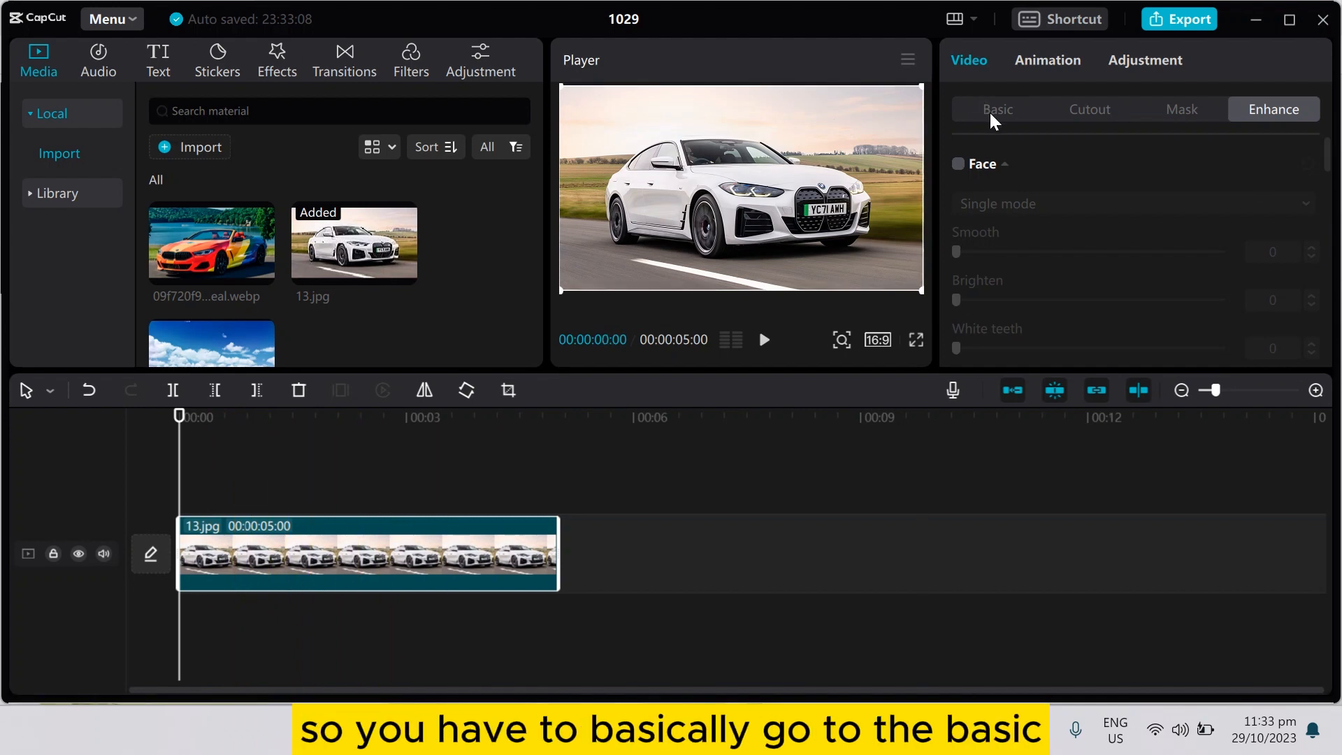
# Show the clip's Basic settings down to the Blend section (Normal, 100% opacity)
pyautogui.click(997, 109)
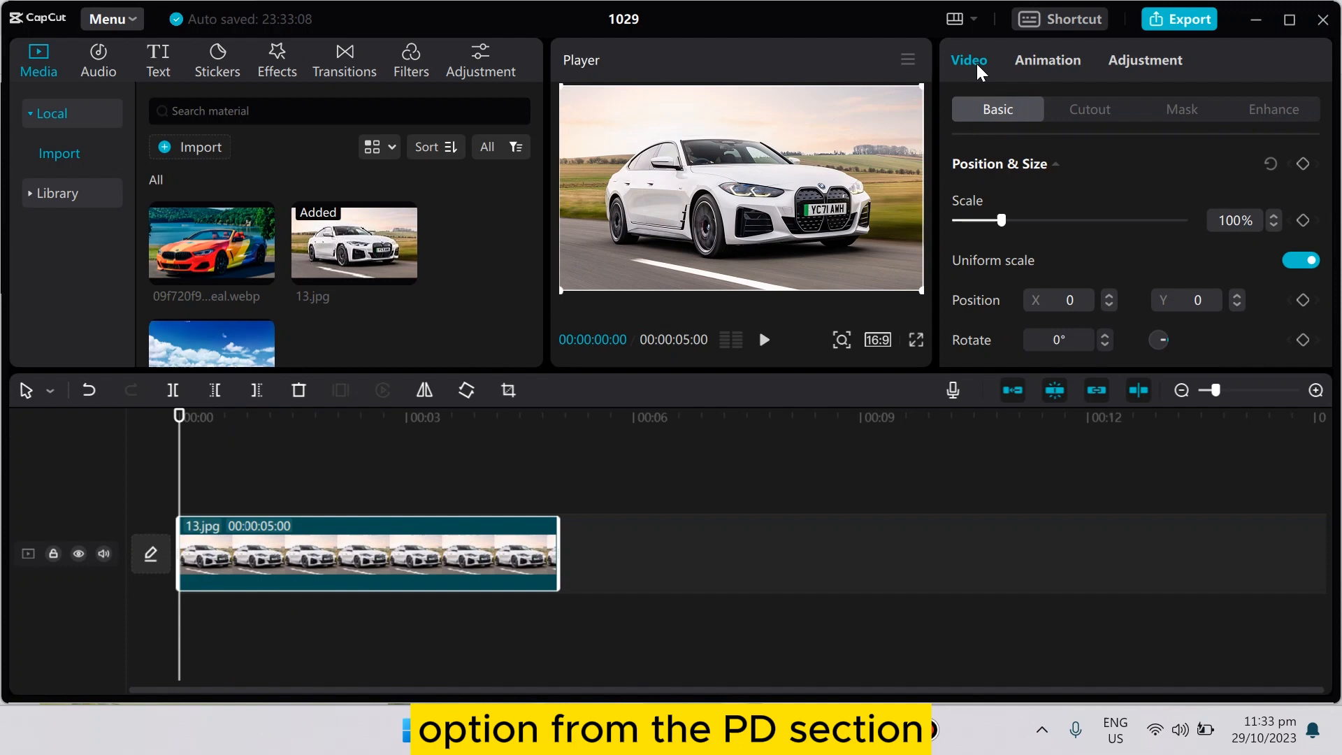
pyautogui.scroll(-3)
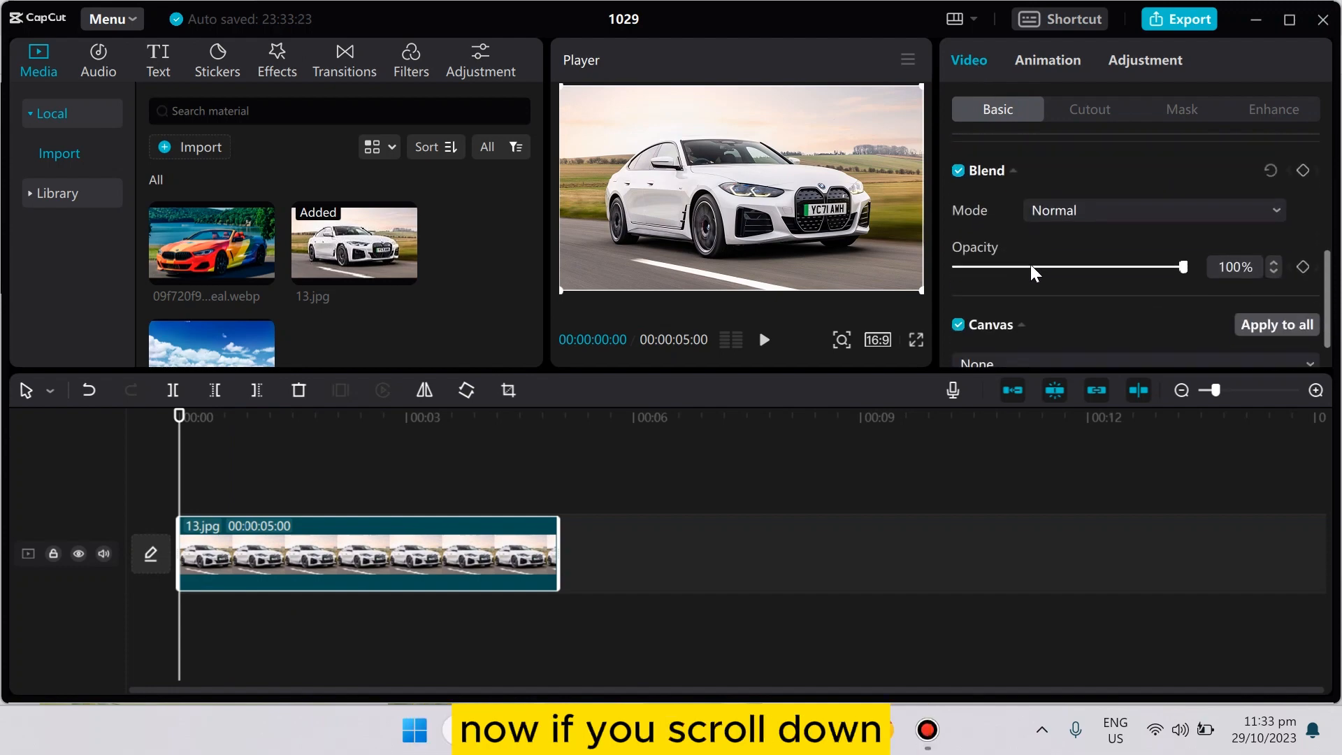
pyautogui.scroll(3)
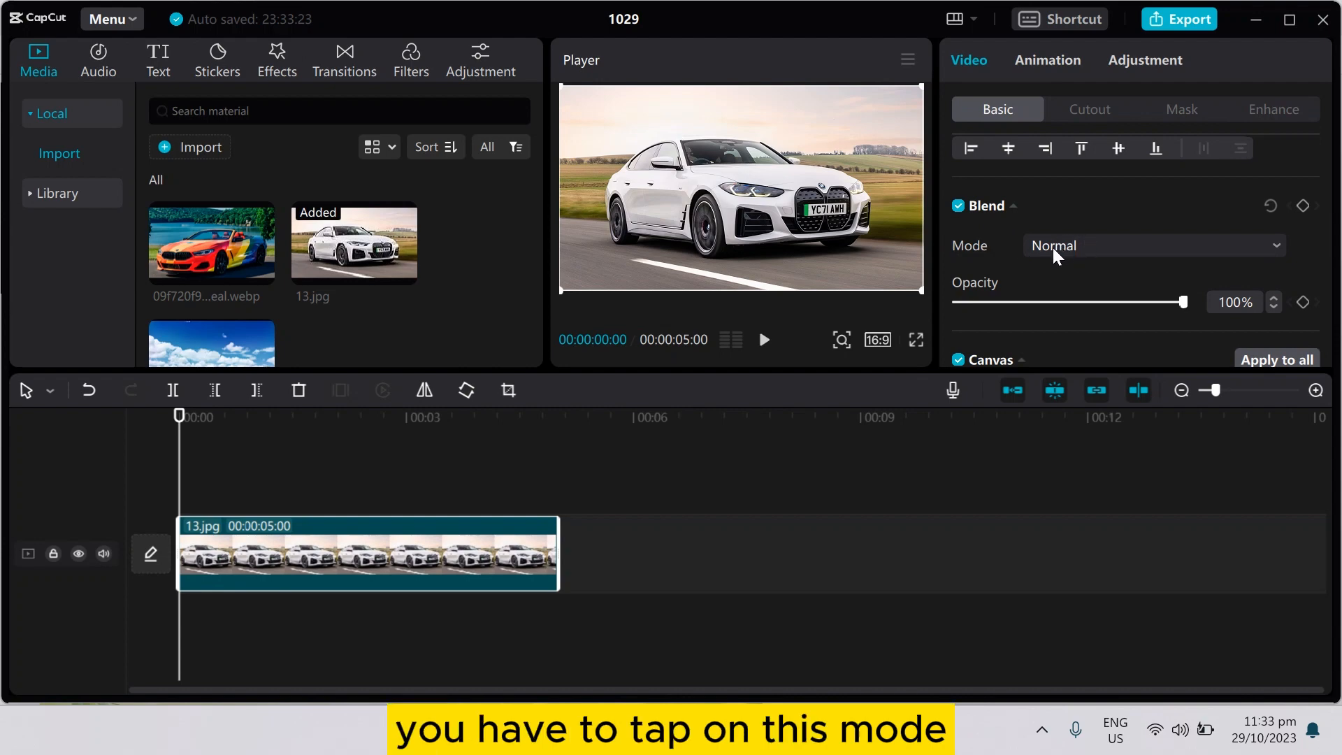
# Reveal the blend mode list (Brighten, Screen, Overlay…) for the white car clip
pyautogui.click(1151, 246)
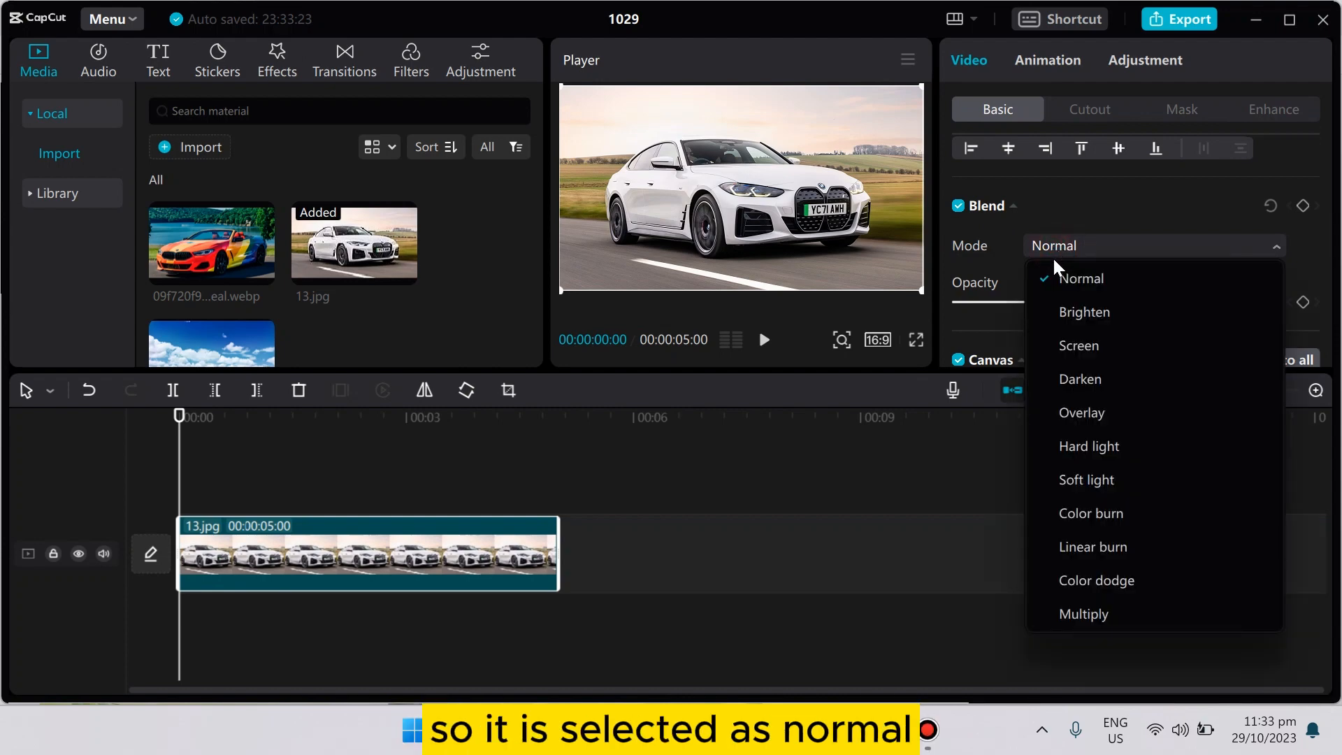
pyautogui.moveTo(1070, 278)
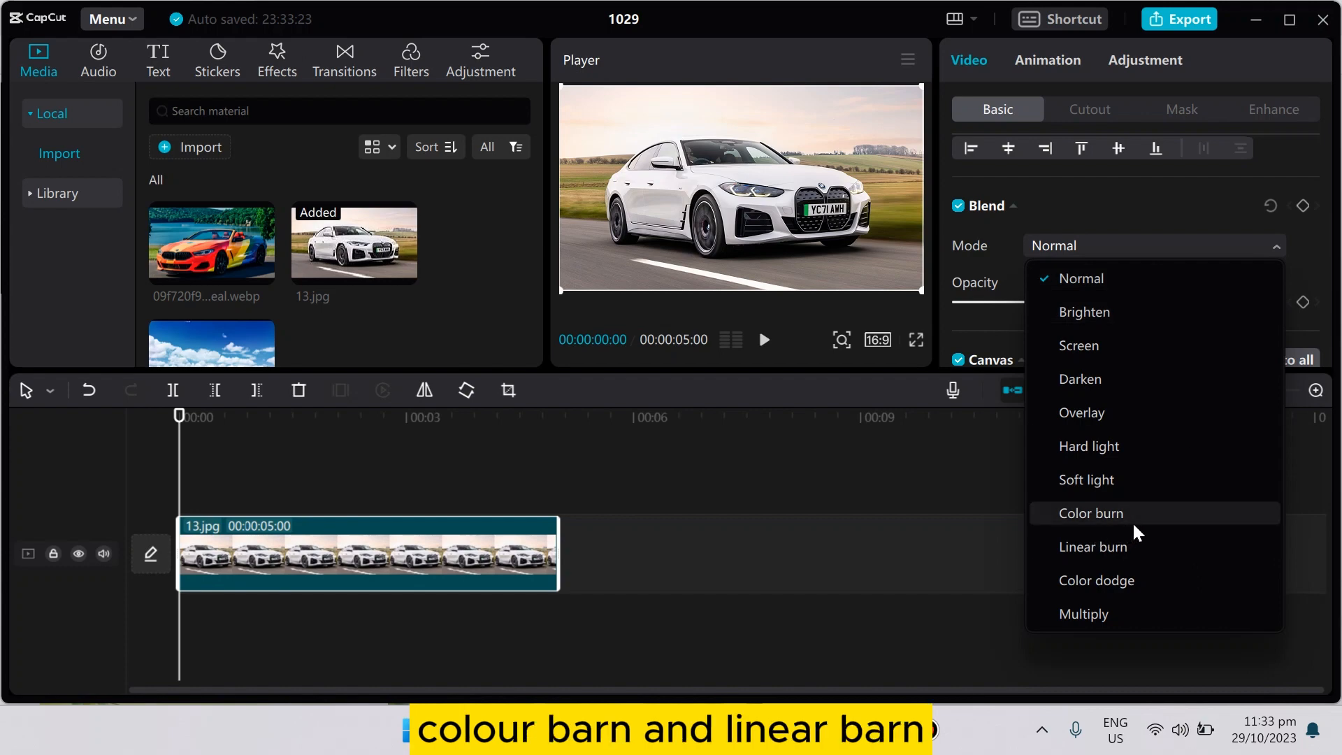
pyautogui.moveTo(1094, 547)
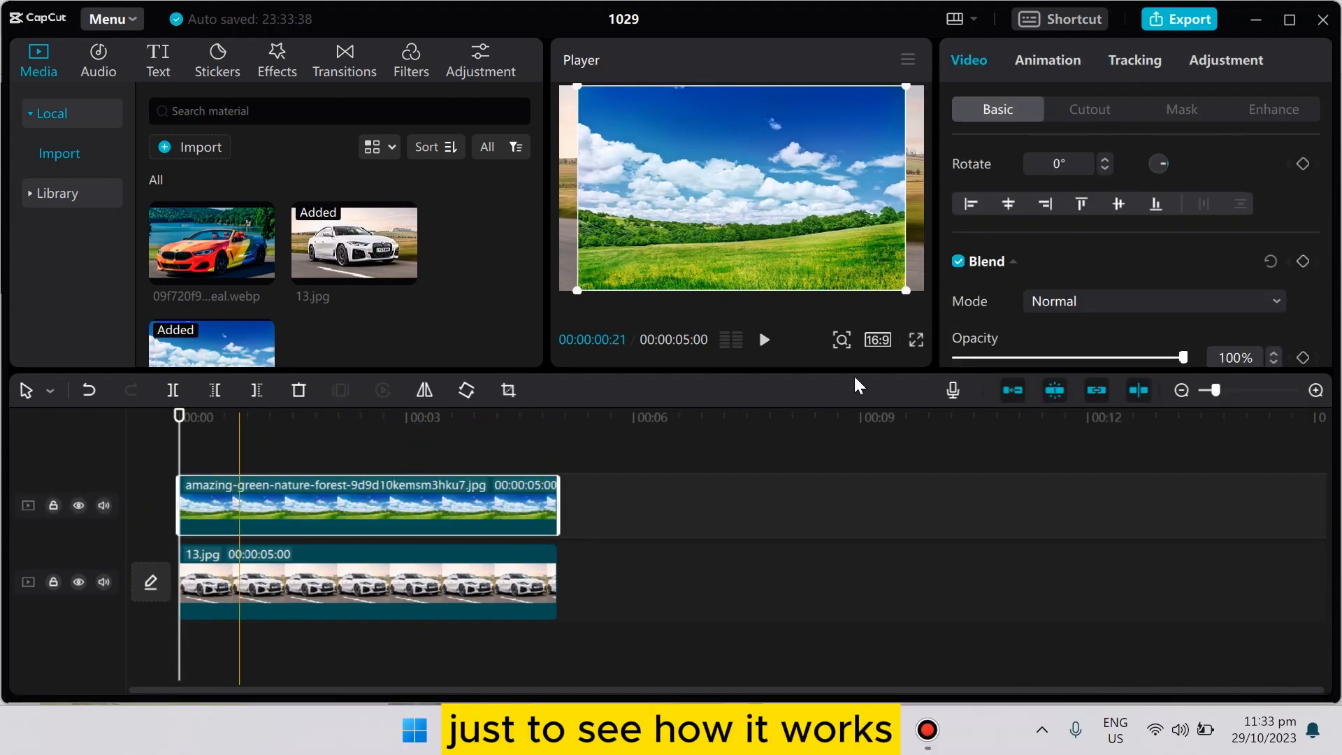
# Blend the landscape layer over the white car with Color burn
pyautogui.click(1151, 301)
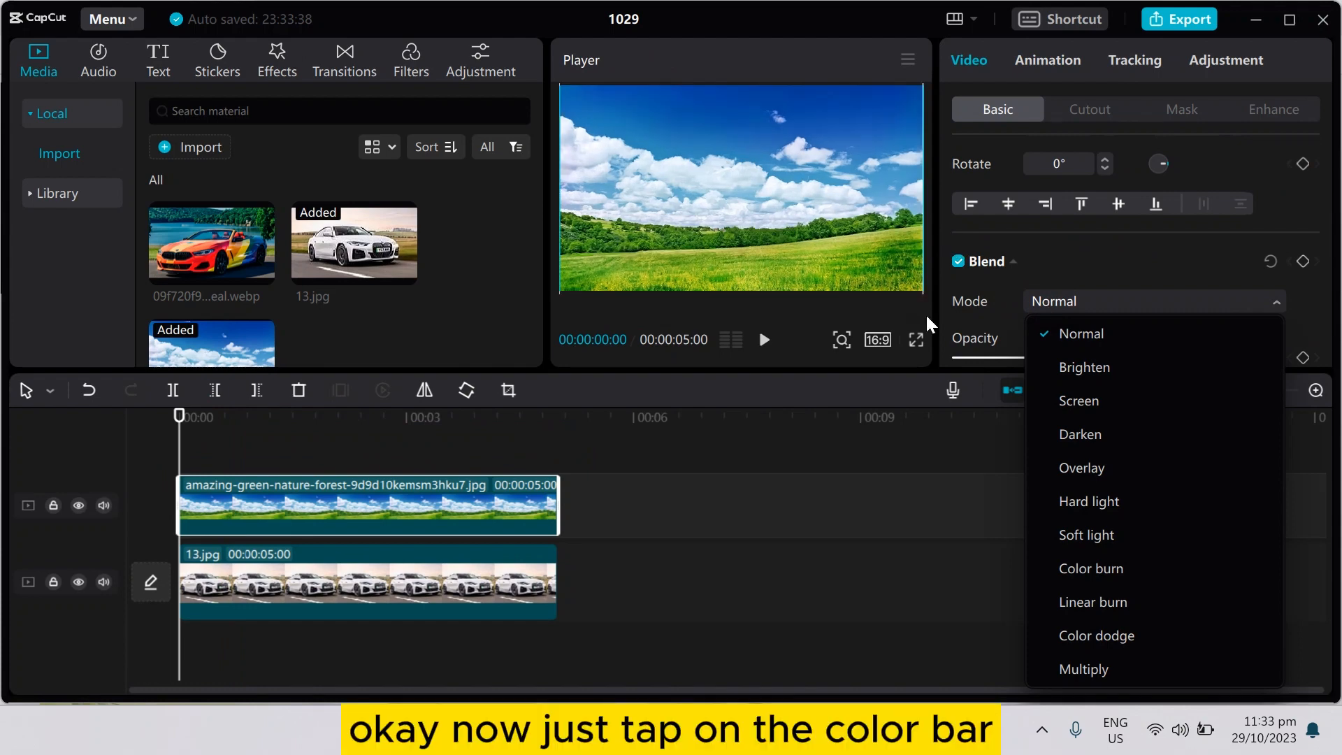
pyautogui.click(1092, 569)
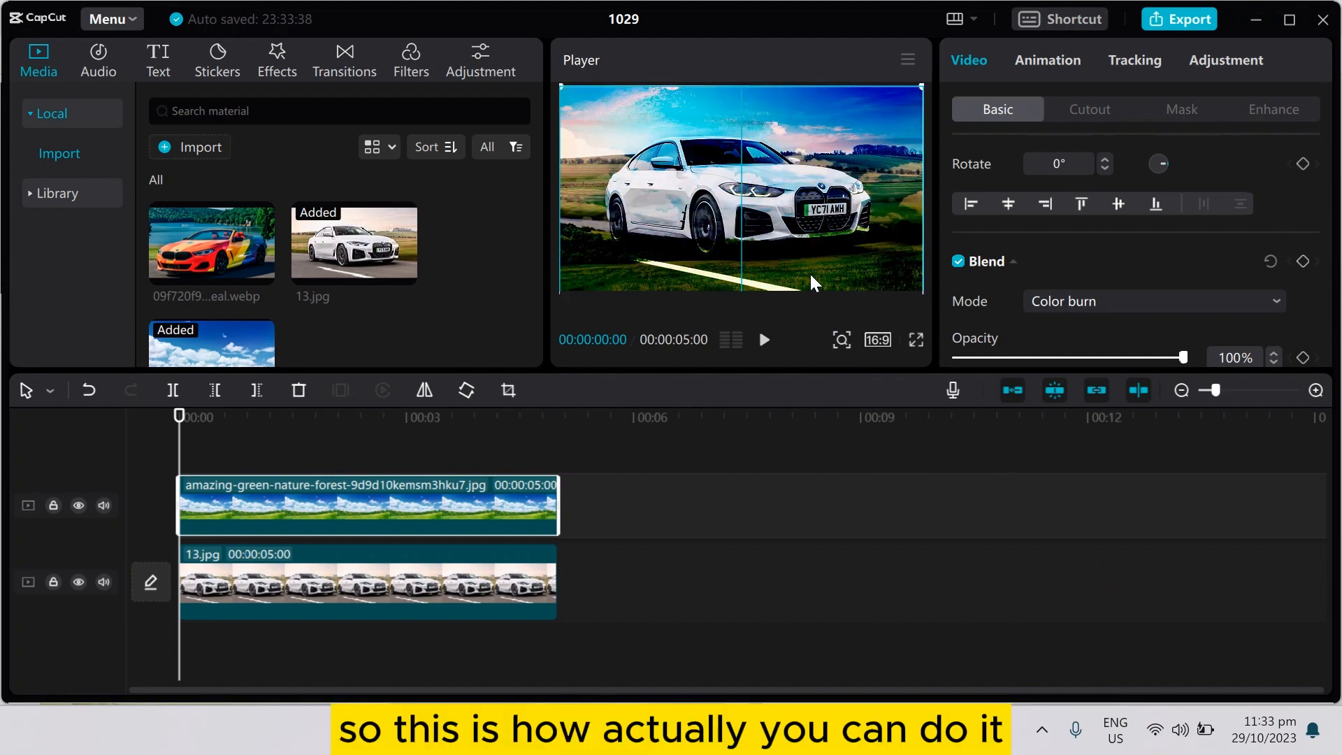
pyautogui.scroll(-3)
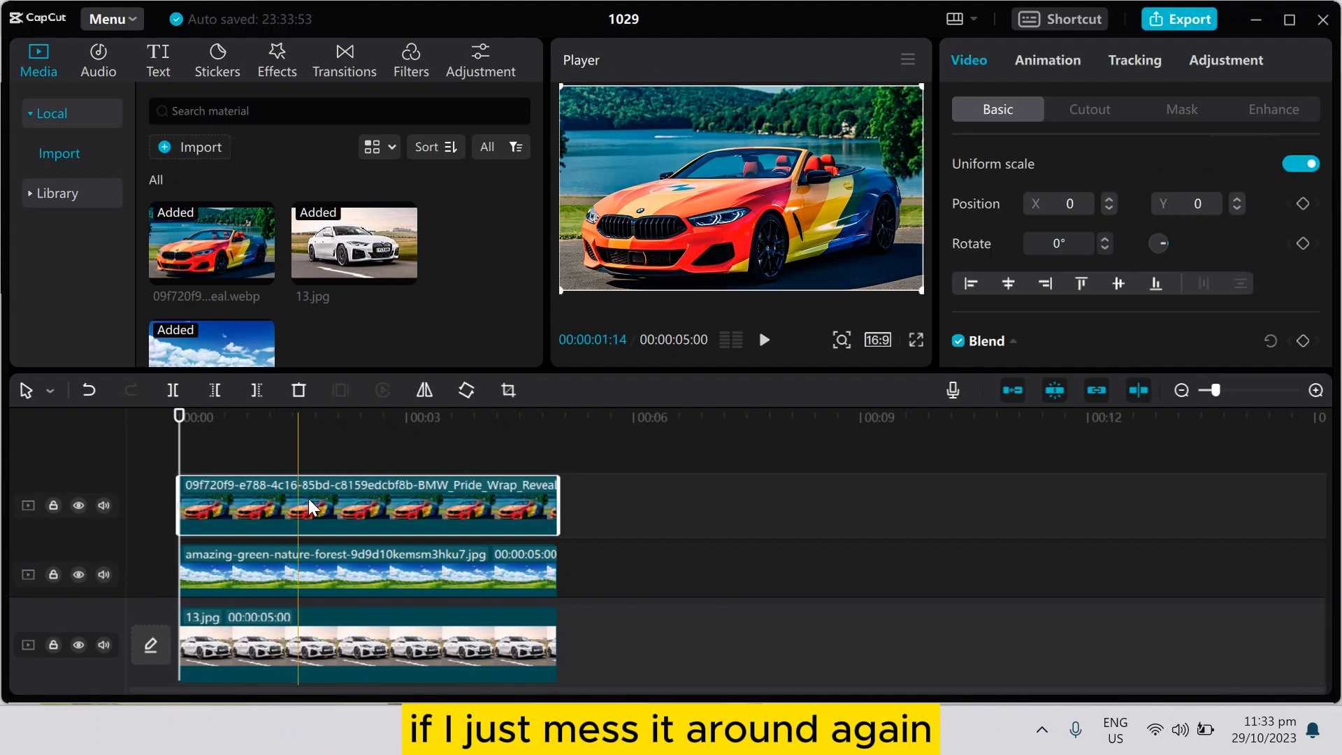
# Apply Color burn to the multicoloured car layer at about 39% opacity
pyautogui.click(1151, 306)
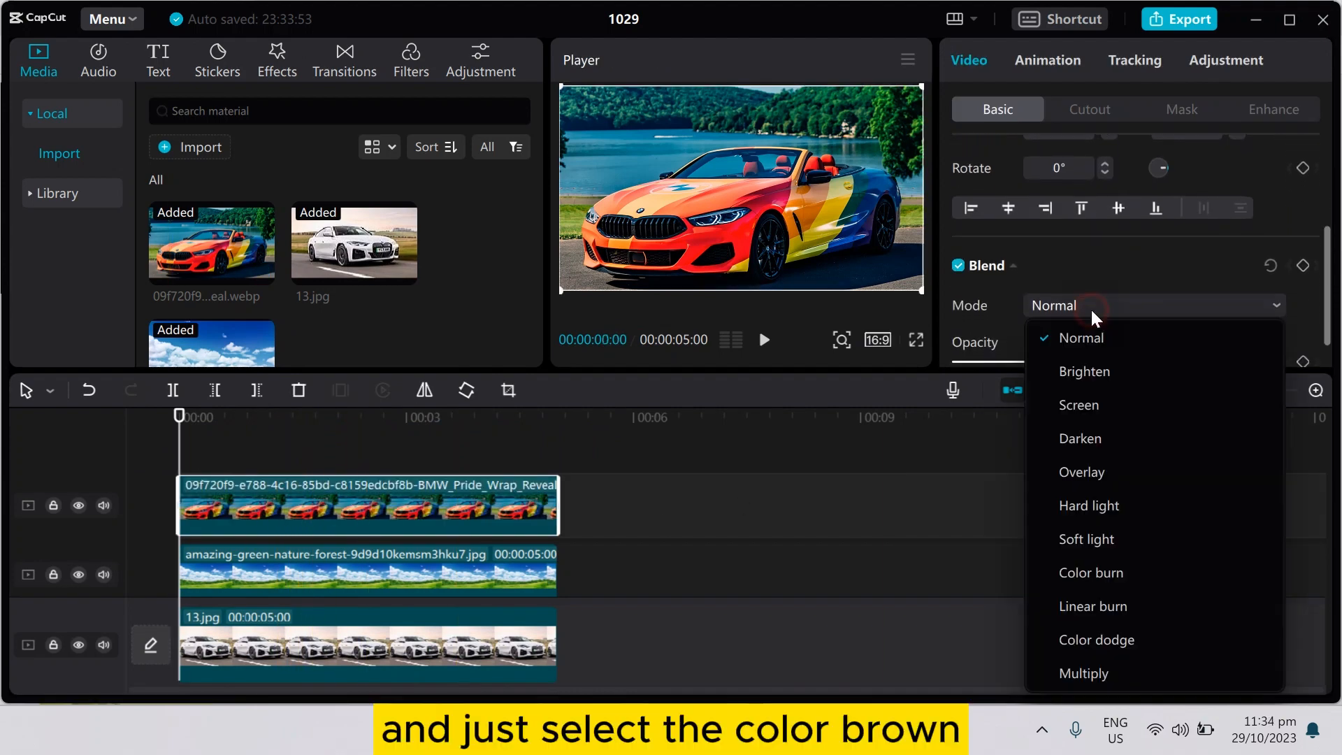
pyautogui.click(1091, 573)
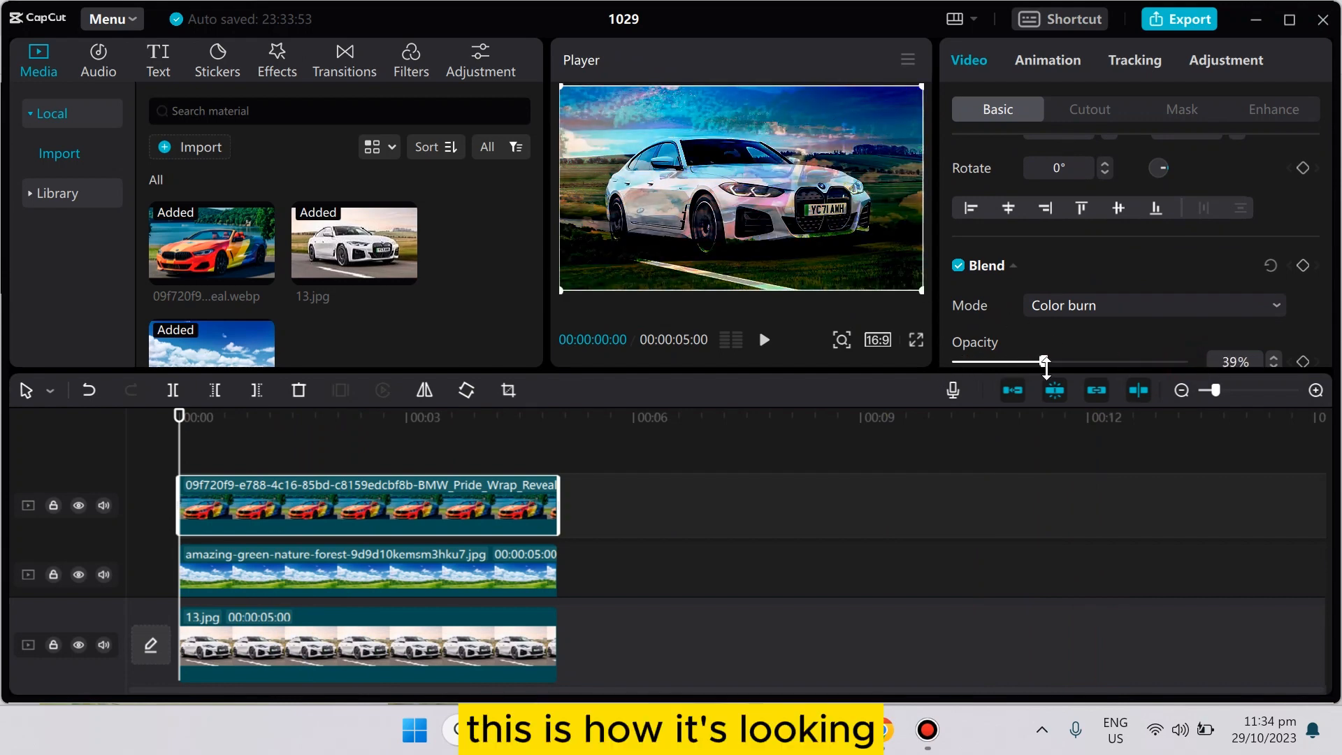
pyautogui.click(1151, 305)
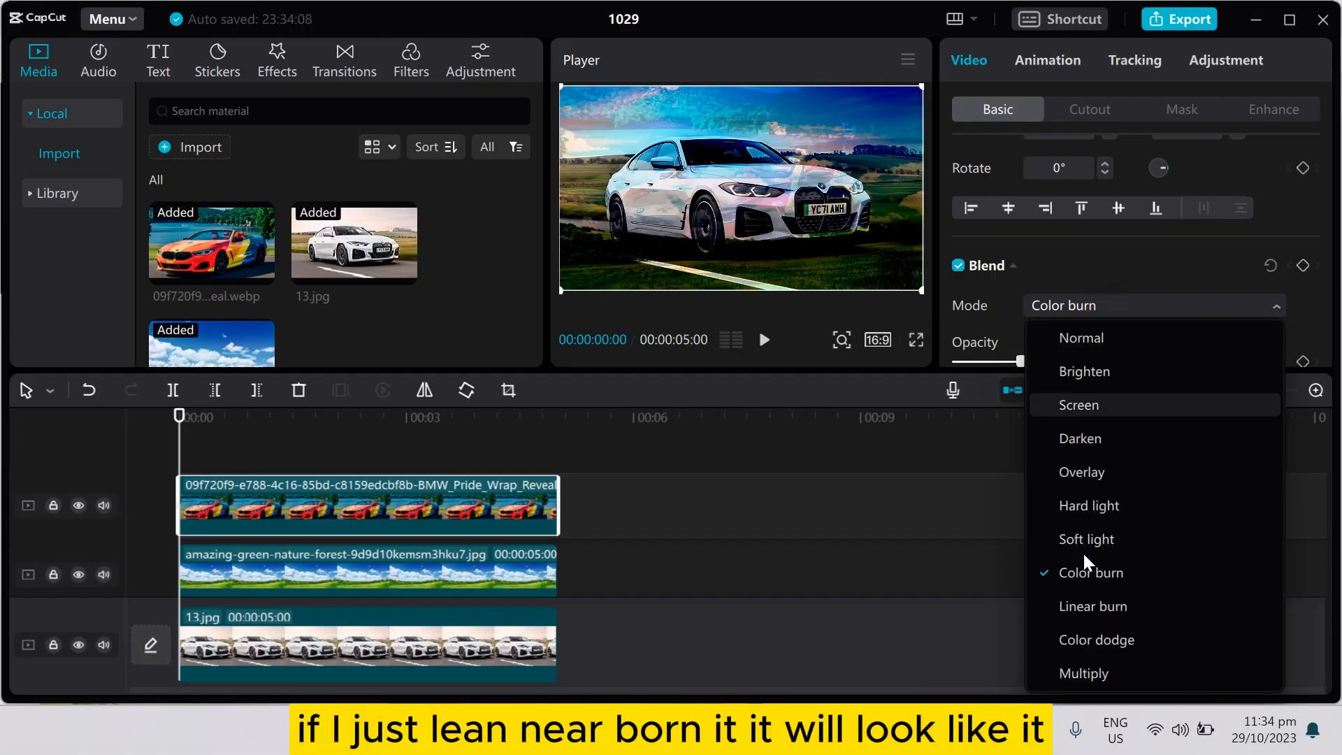
# Switch the multicoloured car layer, then the landscape layer, to Linear burn
pyautogui.click(1094, 606)
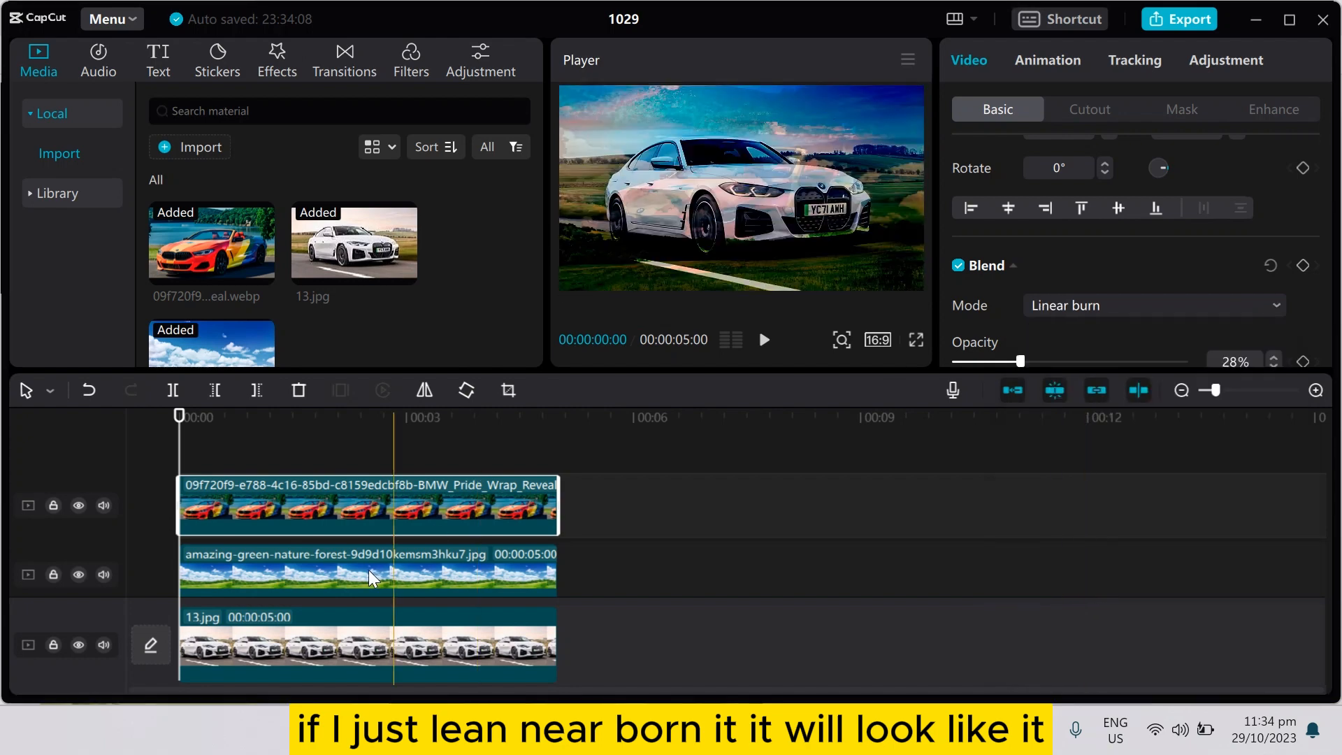
pyautogui.click(1151, 307)
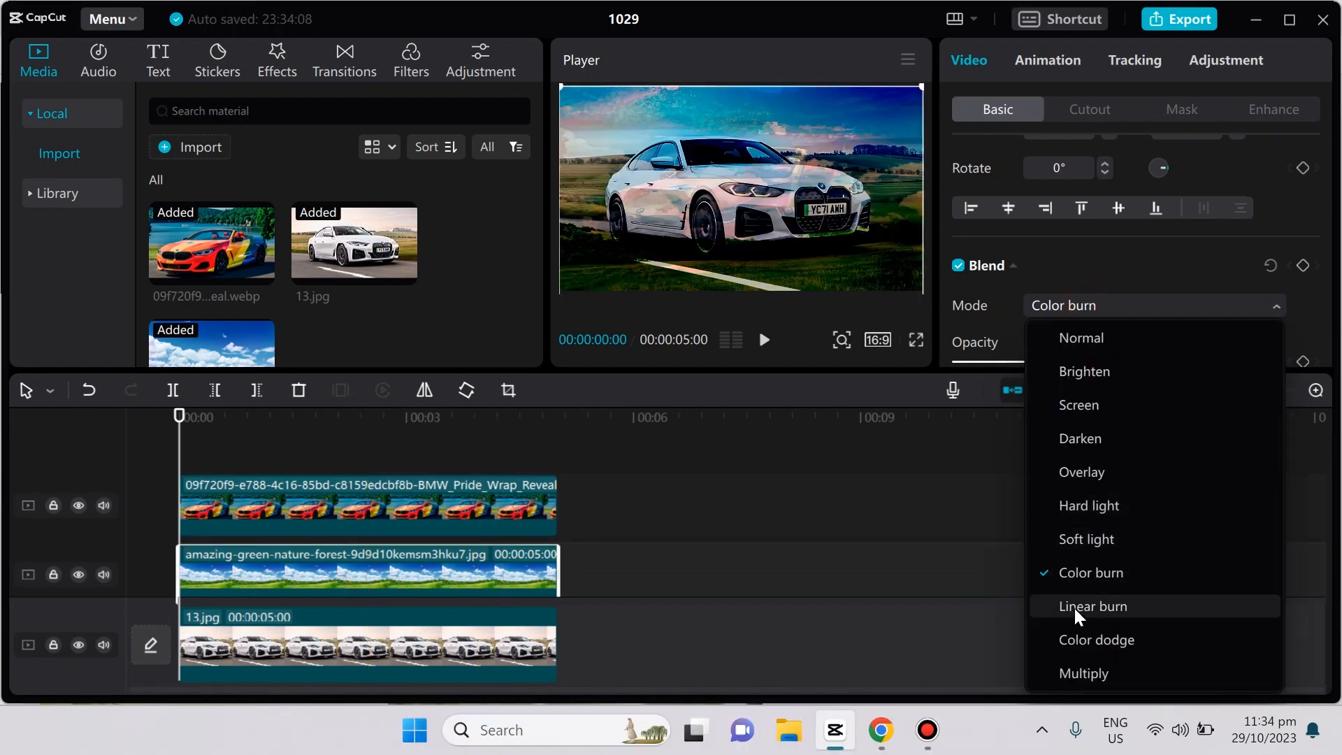
pyautogui.click(1092, 606)
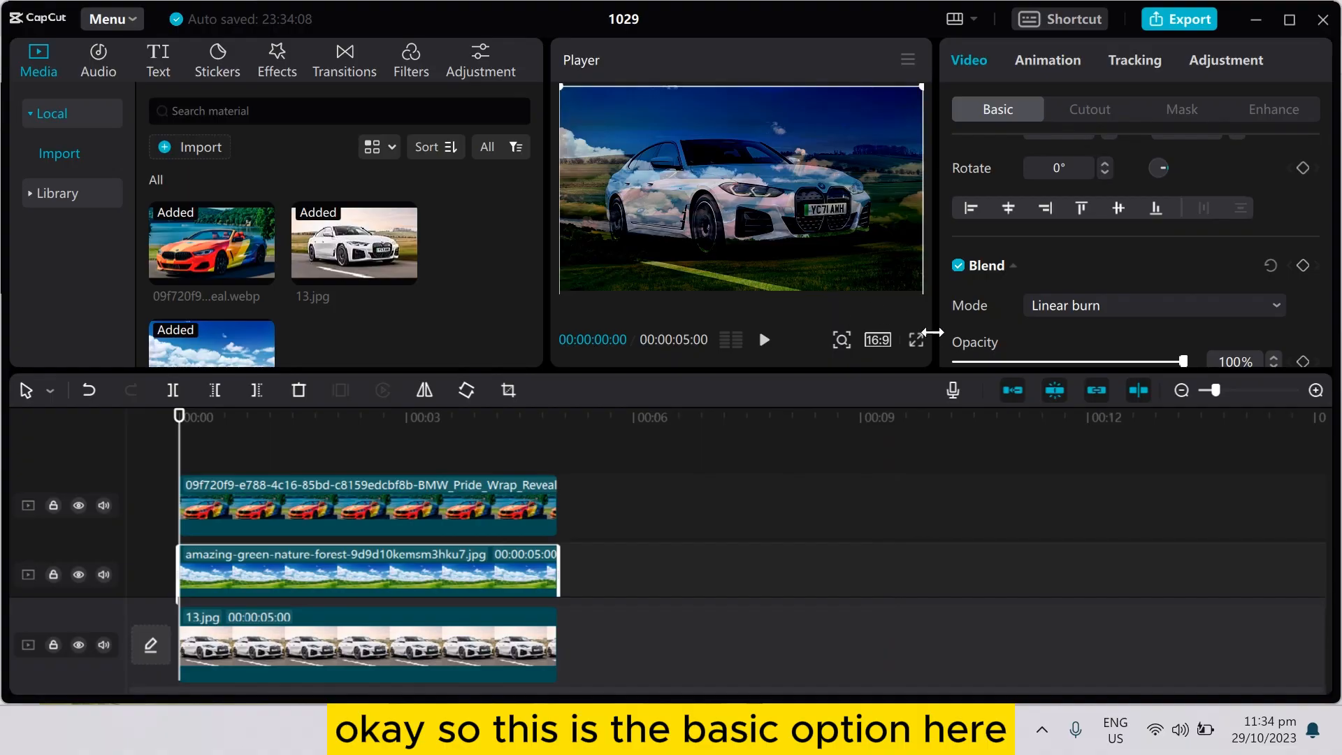